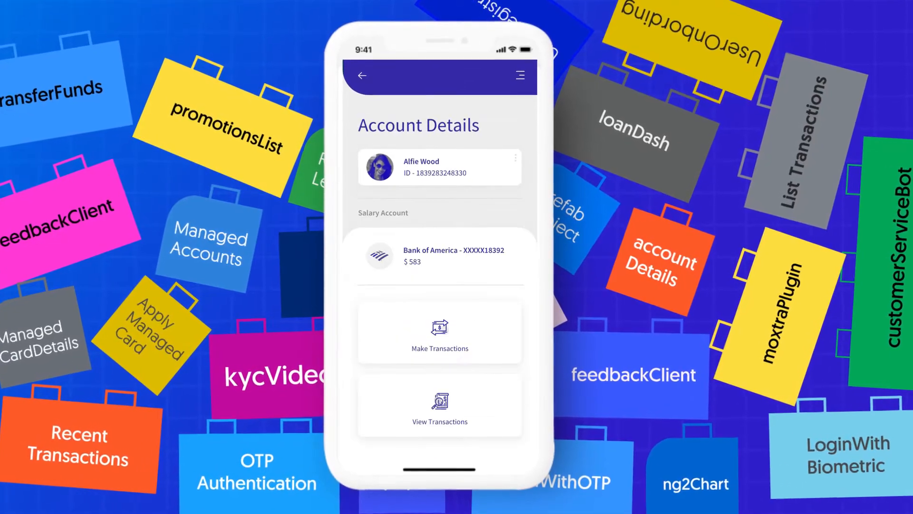
Step through the banking demo's account and receipt screens, then confirm publishing the prefab
{"action": "left_click", "coordinate": [439, 332]}
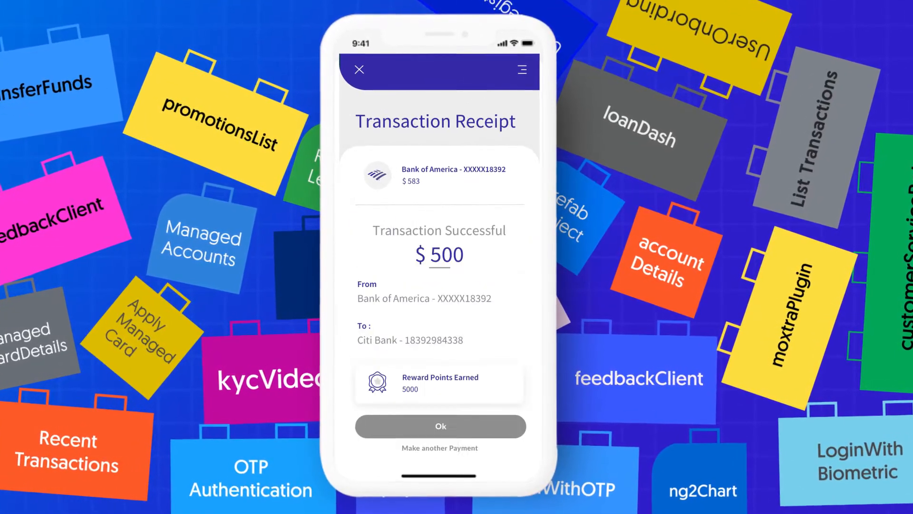
{"action": "left_click", "coordinate": [440, 426]}
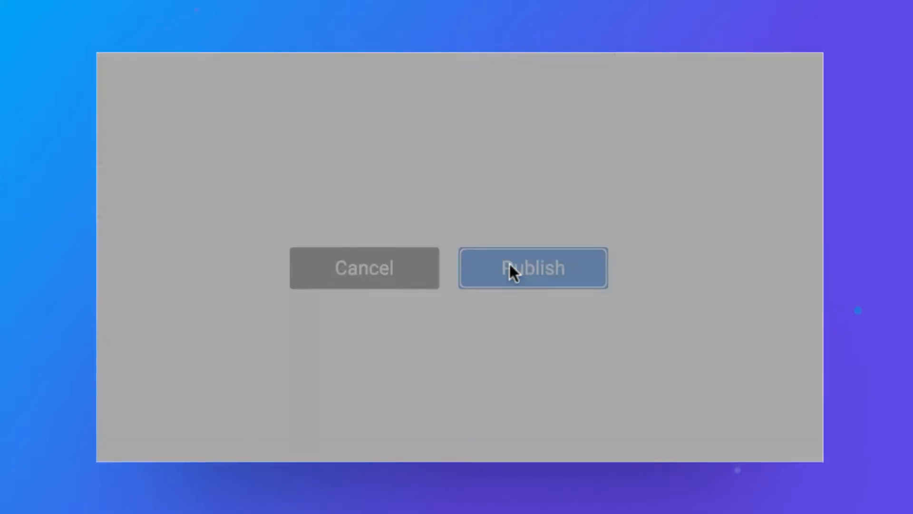
{"action": "left_click", "coordinate": [532, 268]}
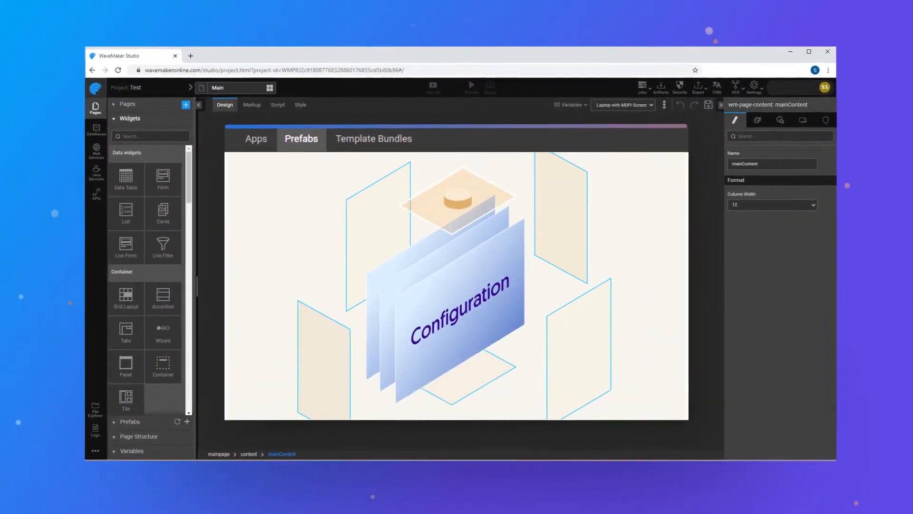
{"action": "left_click", "coordinate": [301, 139]}
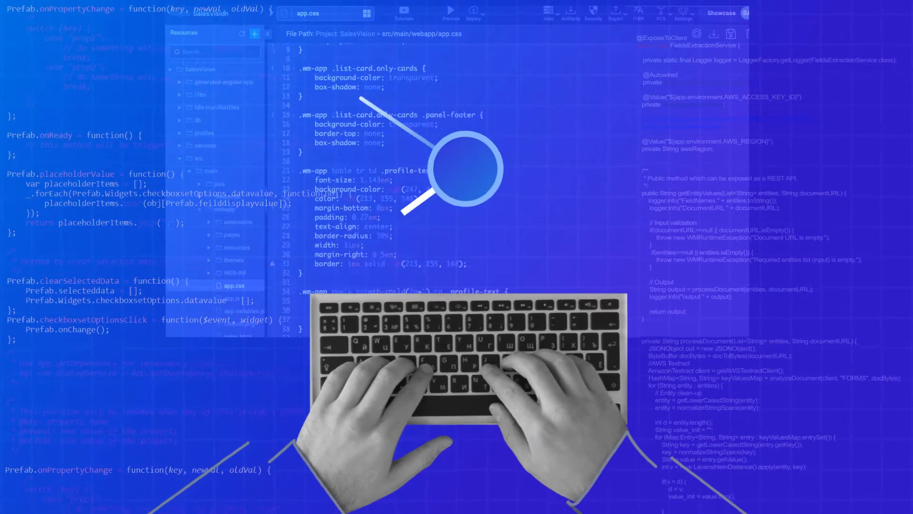
{"action": "scroll", "scroll_direction": "down", "scroll_amount": 3}
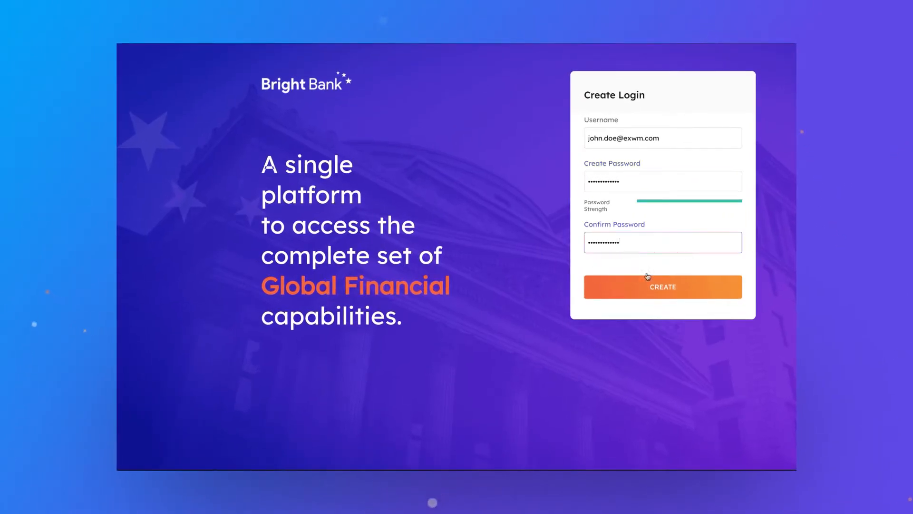
Create the login and apply for a prepaid GBP card billed to 931 Thomas Jefferson Parkway
{"action": "left_click", "coordinate": [662, 286]}
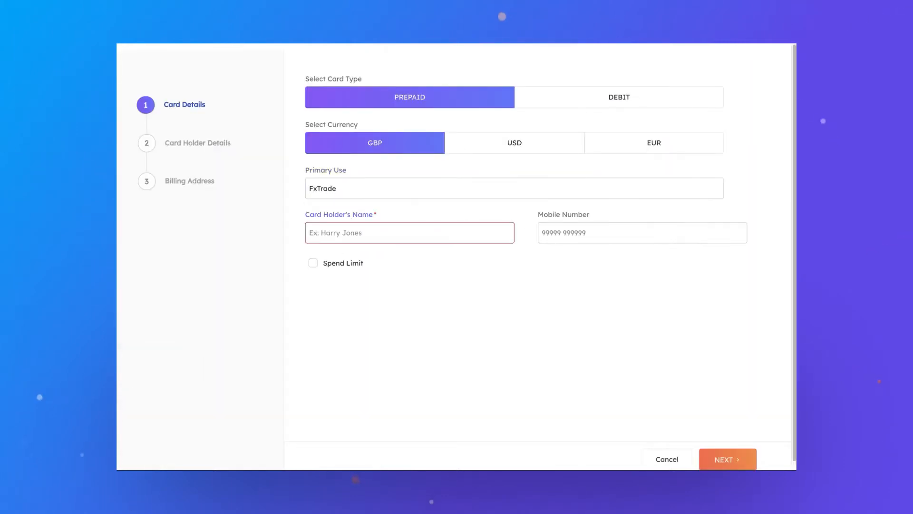
{"action": "type", "text": "31231 233454"}
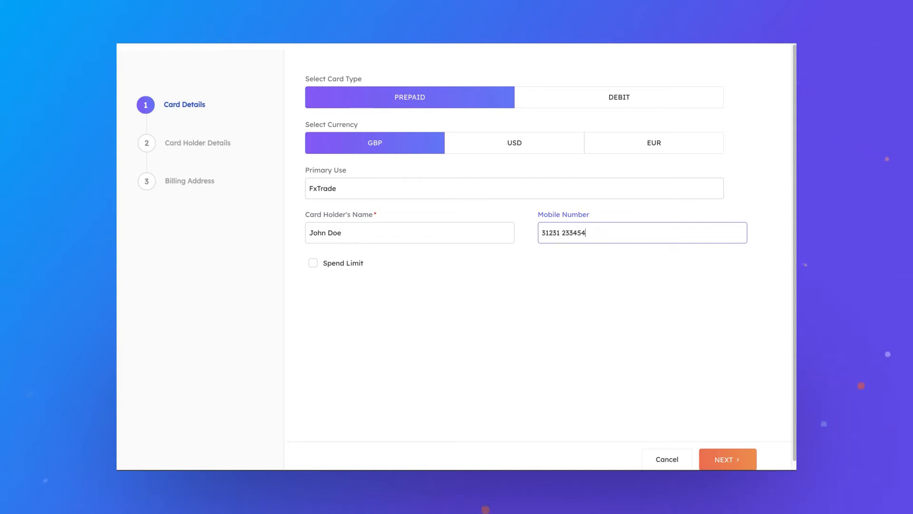
{"action": "left_click", "coordinate": [727, 459]}
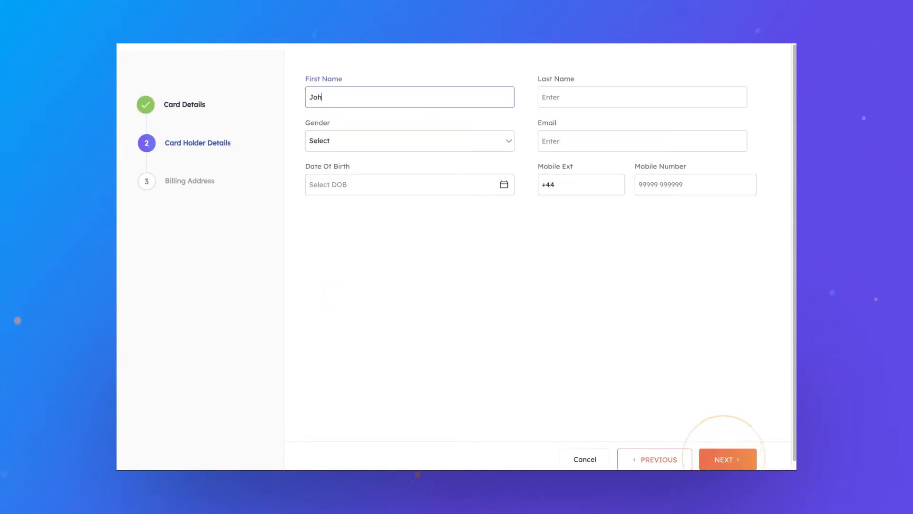
{"action": "left_click", "coordinate": [726, 459]}
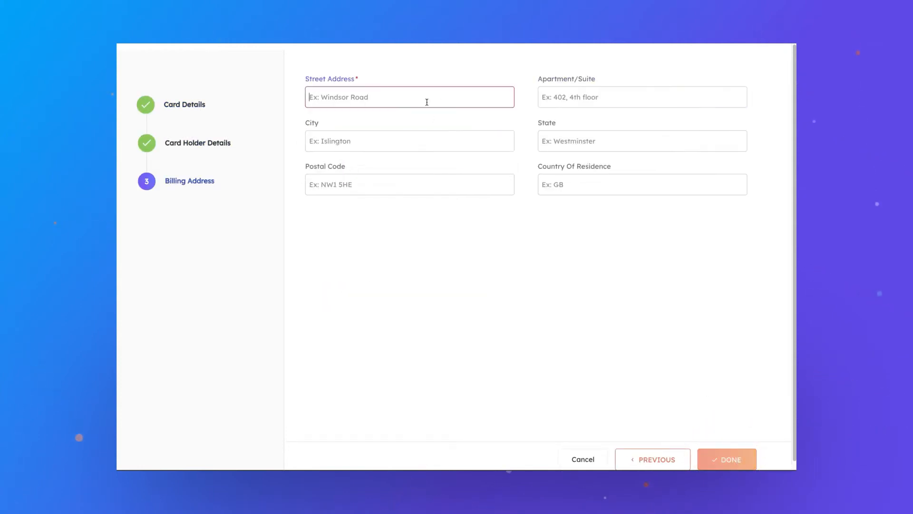
{"action": "type", "text": "931 Thomas Jefferson Parkway, Charlottesville, VA, USA"}
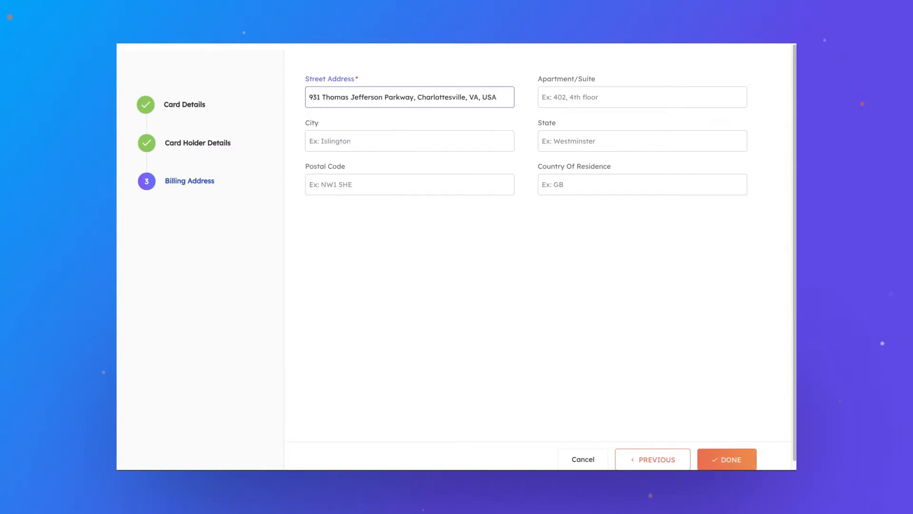
{"action": "left_click", "coordinate": [726, 459]}
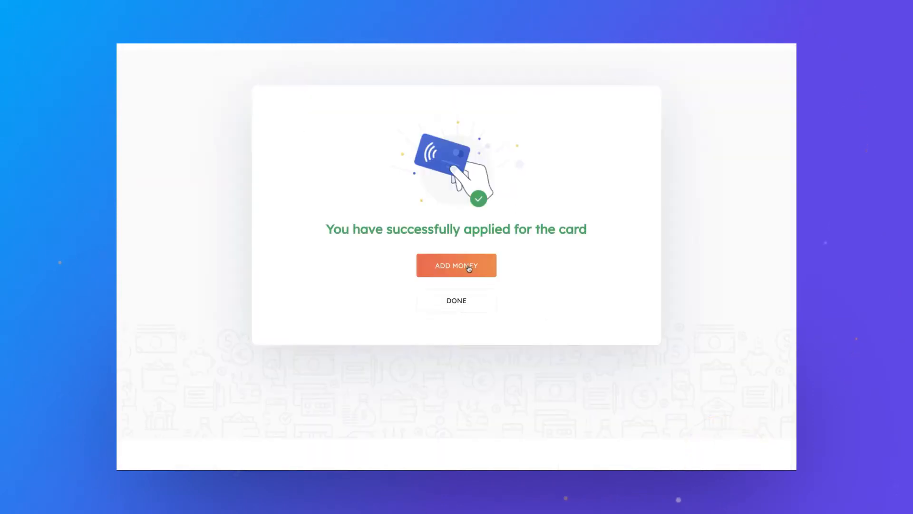
Transfer £1,000 from the Trade Account onto the new card and dismiss the success message
{"action": "left_click", "coordinate": [456, 265]}
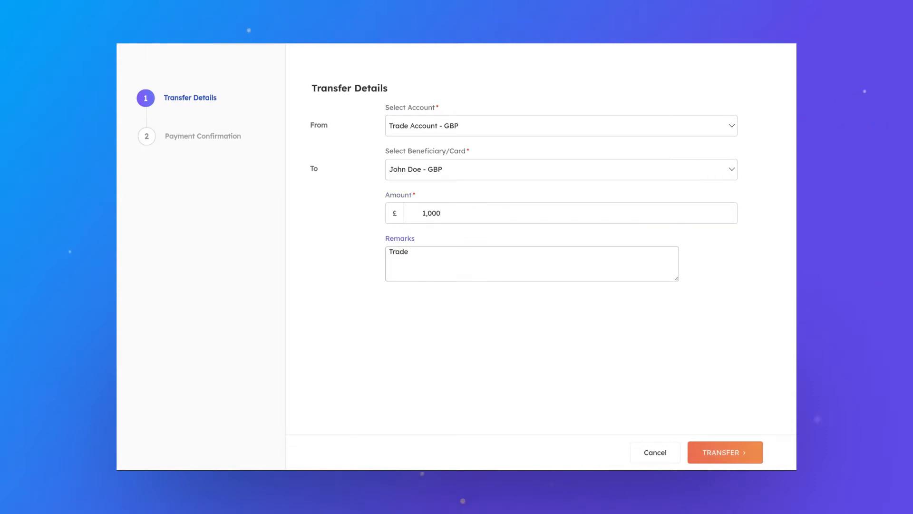
{"action": "left_click", "coordinate": [724, 452]}
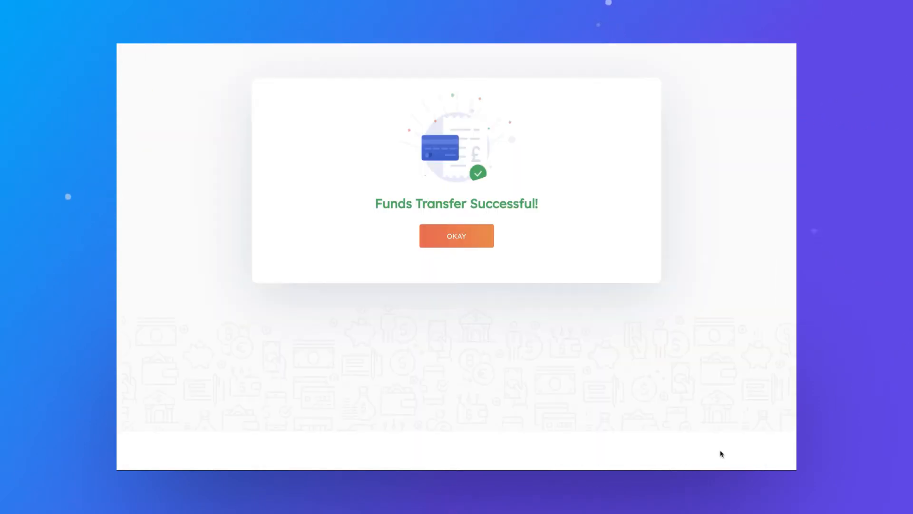
{"action": "left_click", "coordinate": [456, 236]}
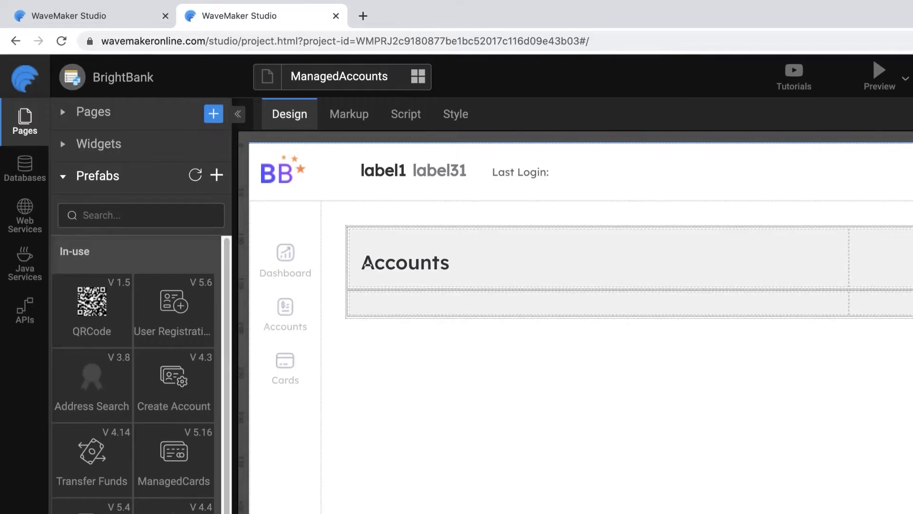
Set up the CardHolderInfo variable in the ManagedCards prefab and expand its fields
{"action": "scroll", "scroll_direction": "down", "scroll_amount": 3}
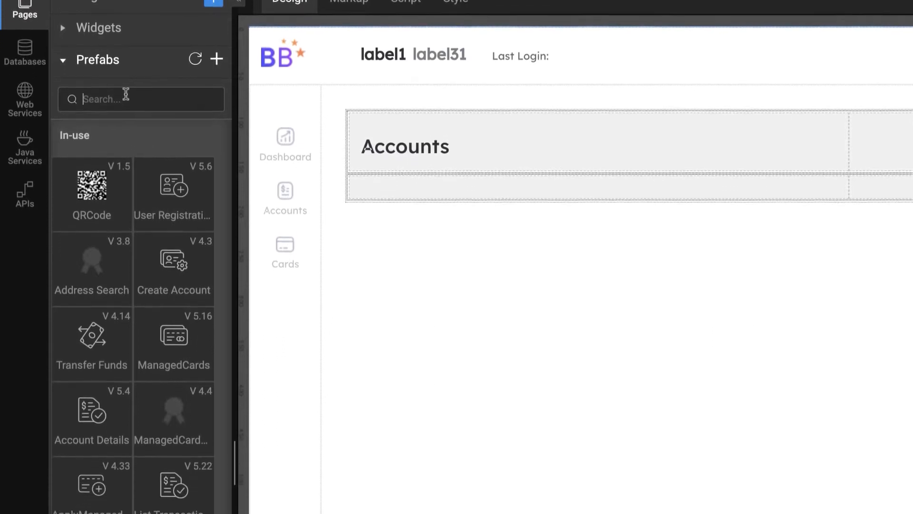
{"action": "type", "text": "managed"}
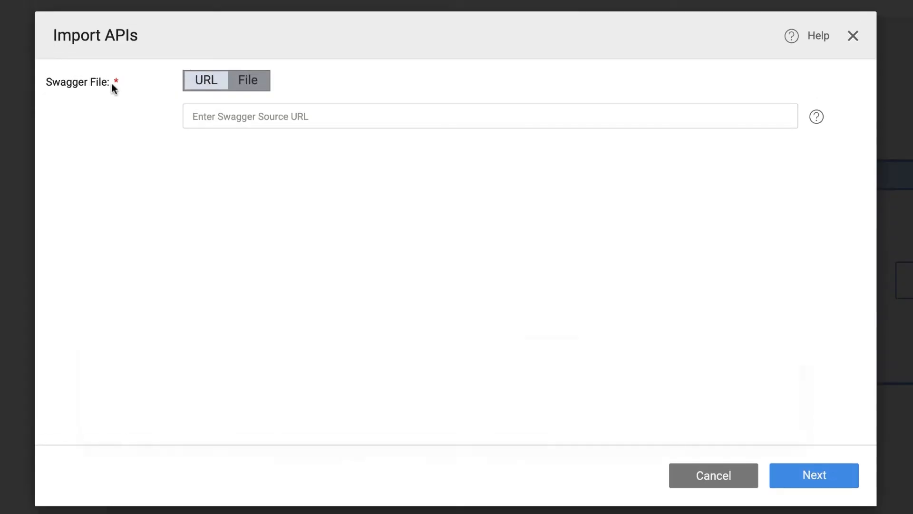
{"action": "left_click", "coordinate": [814, 475]}
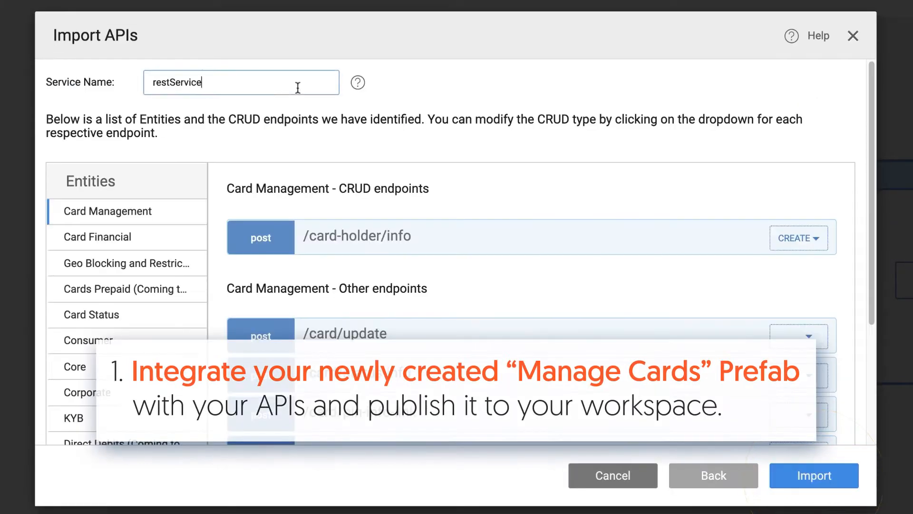
{"action": "left_click", "coordinate": [813, 476]}
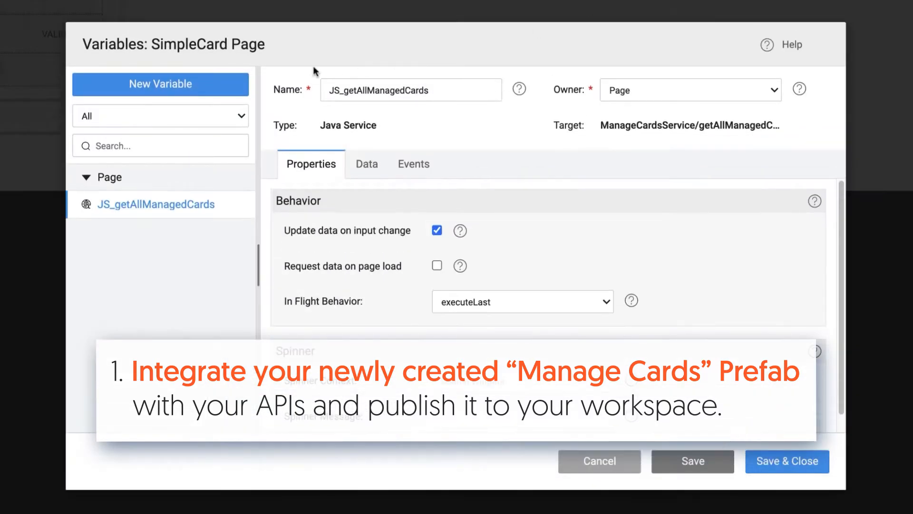
{"action": "left_click", "coordinate": [161, 84]}
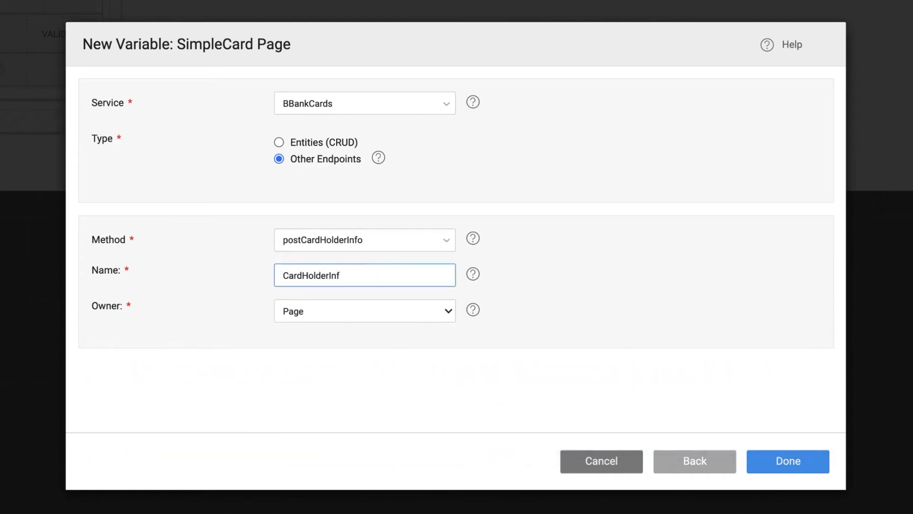
{"action": "left_click", "coordinate": [786, 461]}
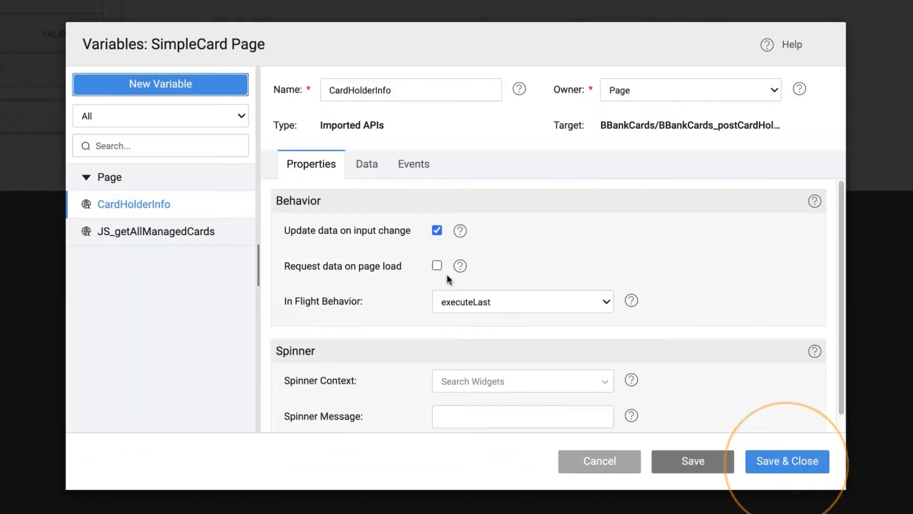
{"action": "left_click", "coordinate": [786, 461]}
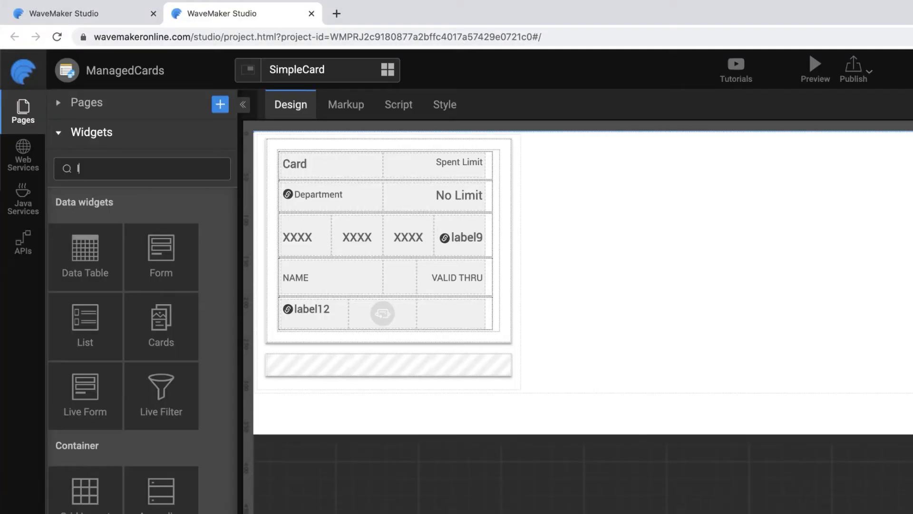
{"action": "type", "text": "labe"}
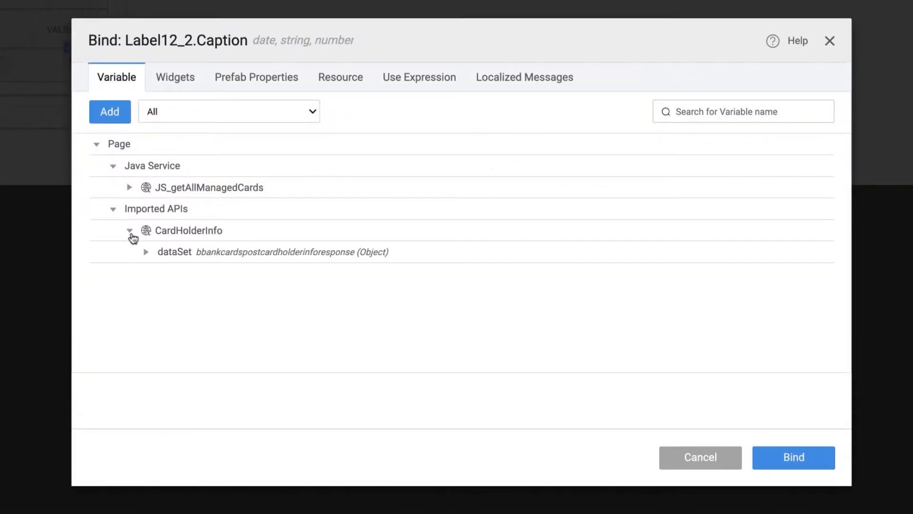
{"action": "left_click", "coordinate": [418, 77]}
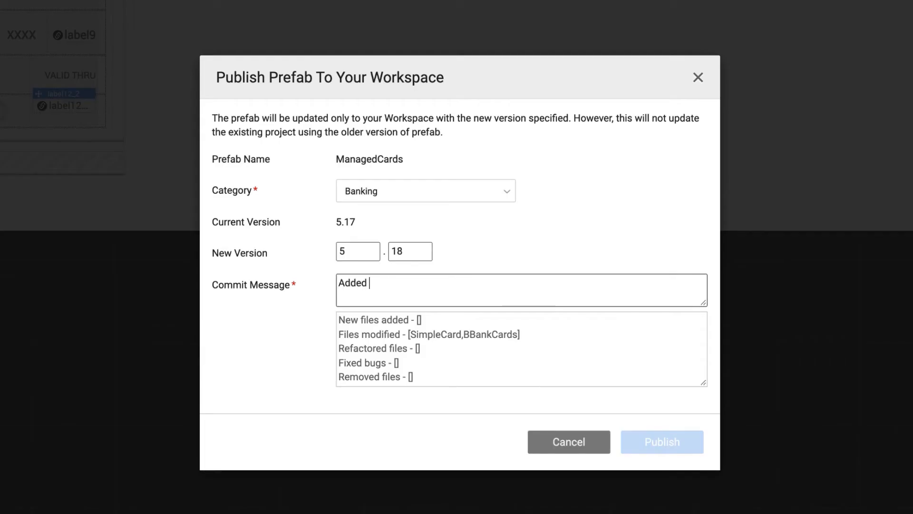
Publish ManagedCards as version 5.18 with commit message 'Added Cards API'
{"action": "type", "text": "Cards API"}
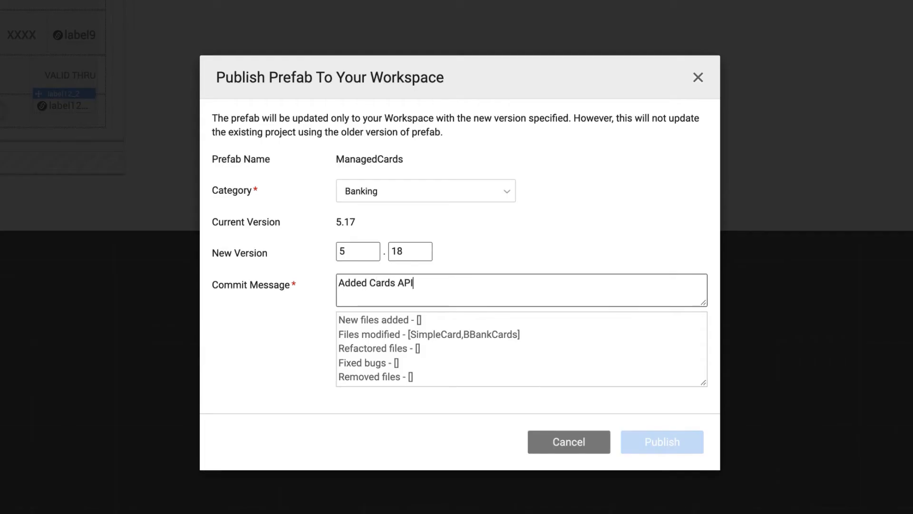
{"action": "left_click", "coordinate": [662, 441]}
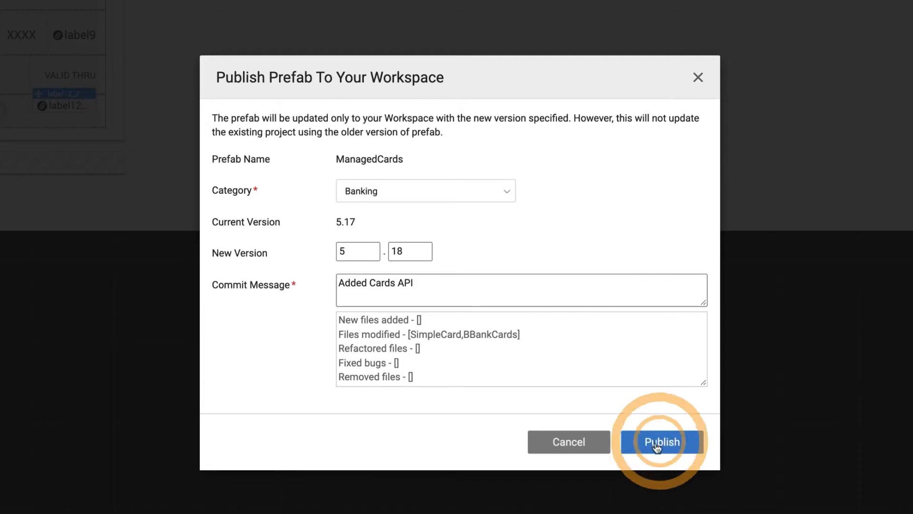
{"action": "left_click", "coordinate": [661, 441]}
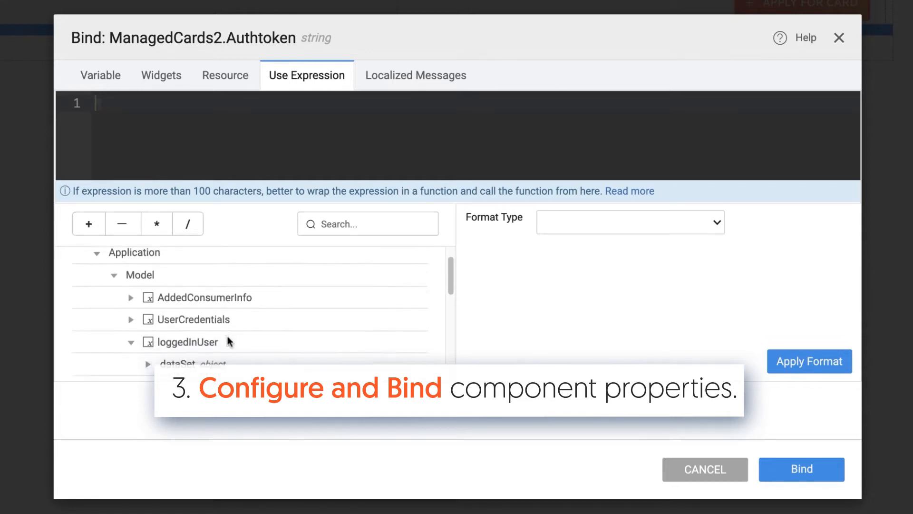
Bind Authtoken to Variables.loggedInUser.dataSet.userAttributes.authtoken and preview the Bright Bank Cards page
{"action": "type", "text": "Variables.loggedInUser.dataSet.userAttributes.authtoken"}
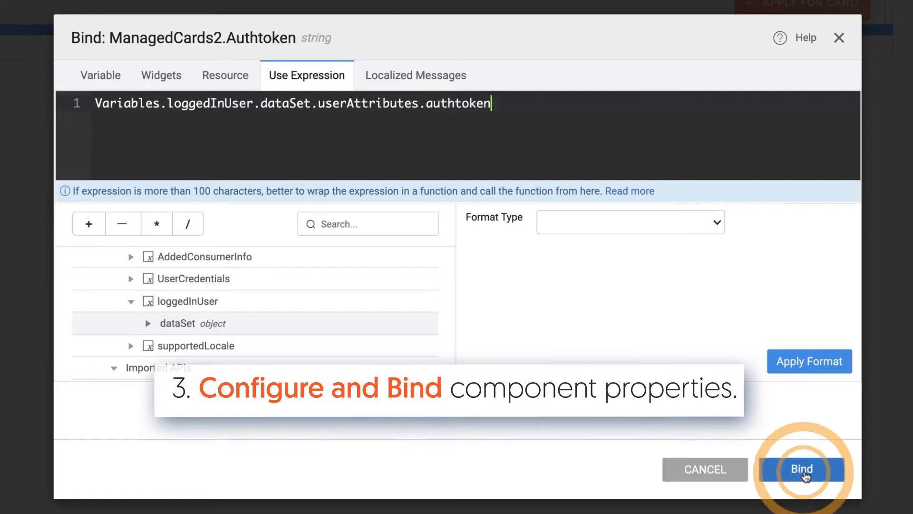
{"action": "left_click", "coordinate": [803, 468]}
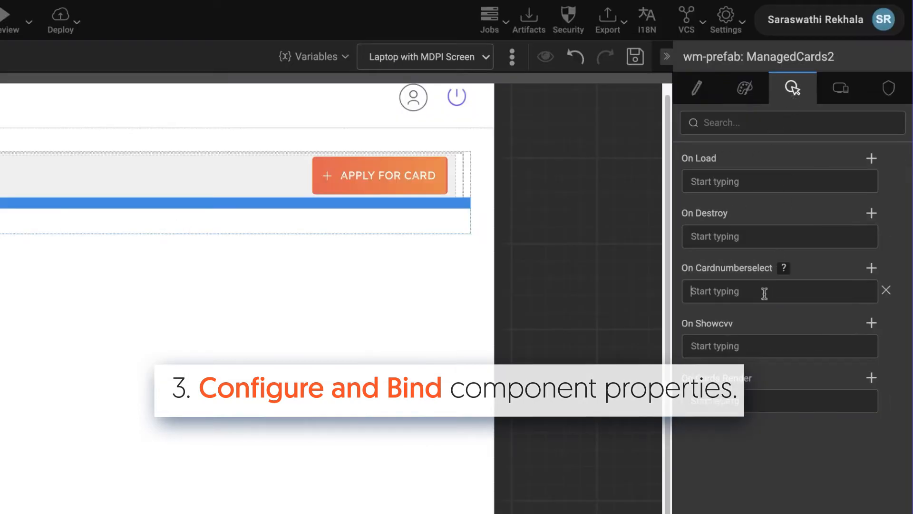
{"action": "type", "text": "Managed"}
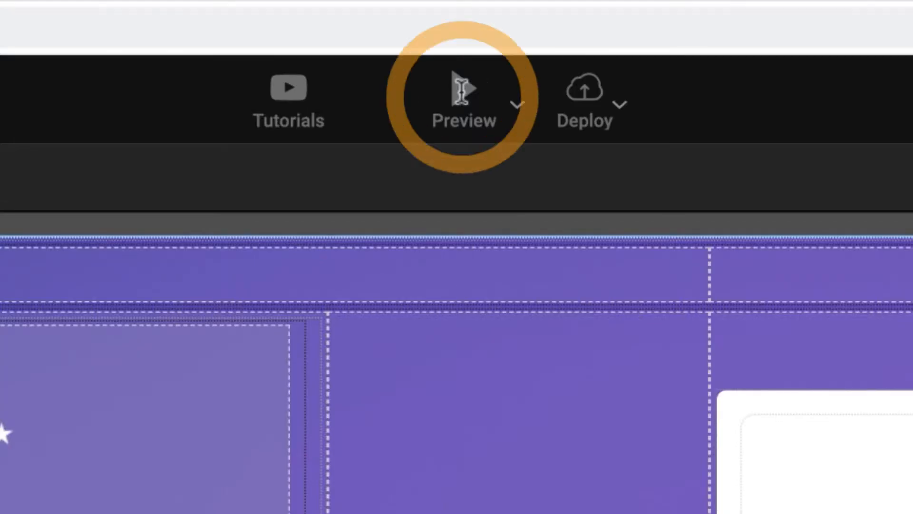
{"action": "left_click", "coordinate": [465, 99]}
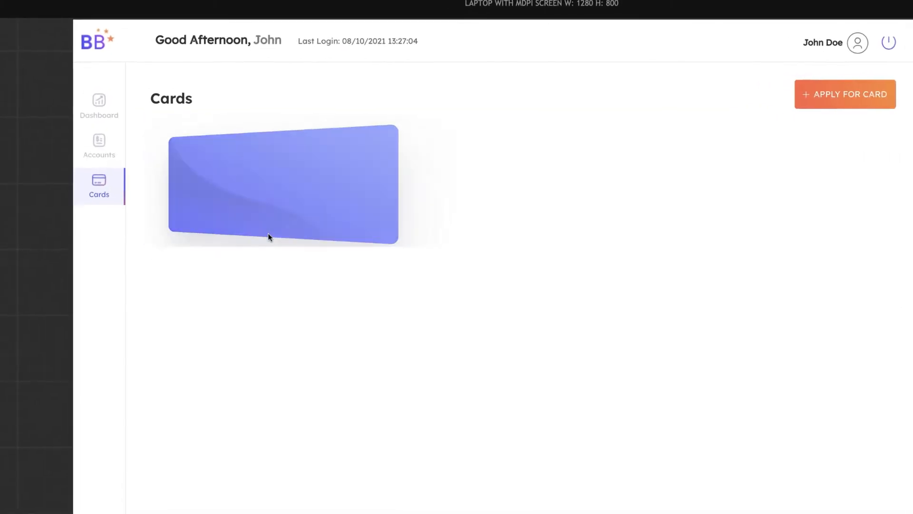
{"action": "left_click", "coordinate": [283, 183]}
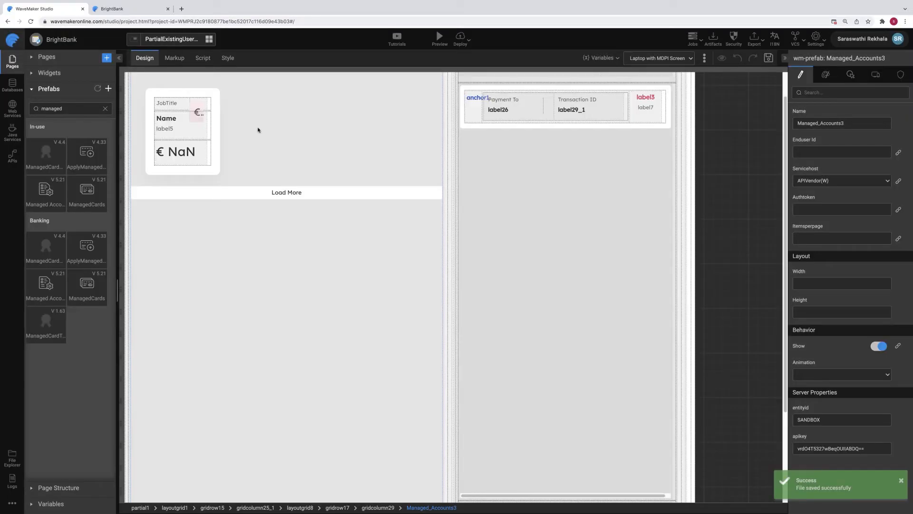
Publish List_Transactions 5.27 with the date filter and bind the page variable's fromDate
{"action": "left_click", "coordinate": [439, 36]}
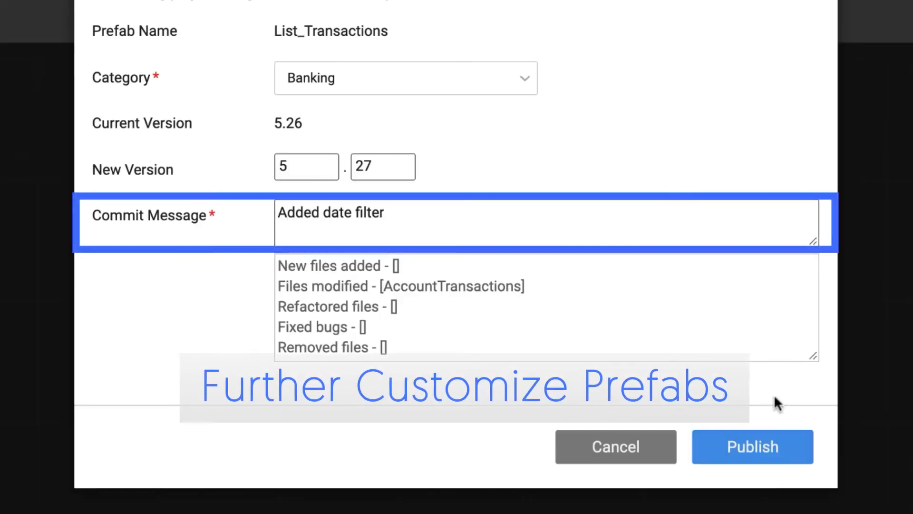
{"action": "left_click", "coordinate": [752, 446]}
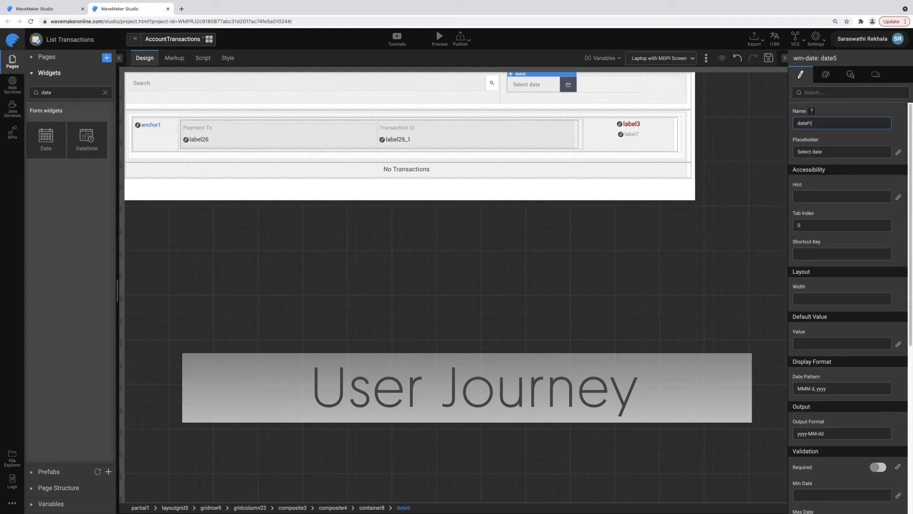
{"action": "left_click", "coordinate": [601, 57]}
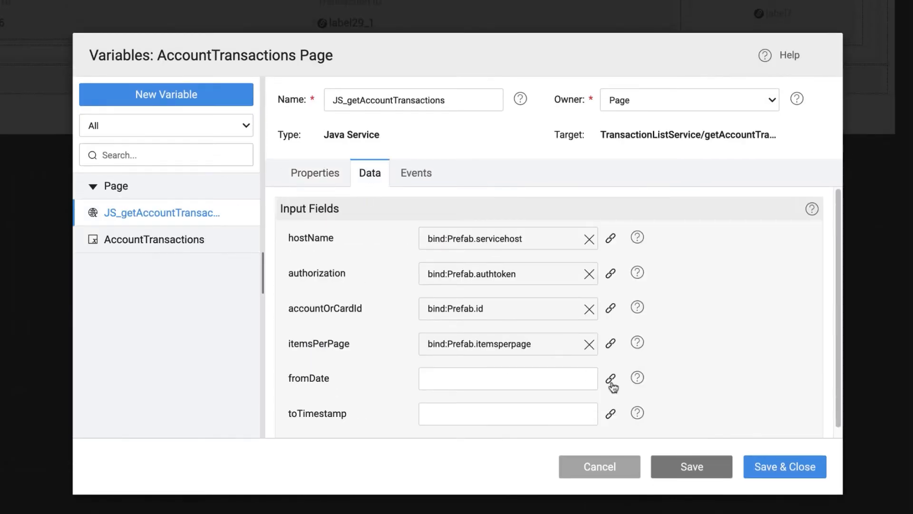
{"action": "left_click", "coordinate": [609, 378]}
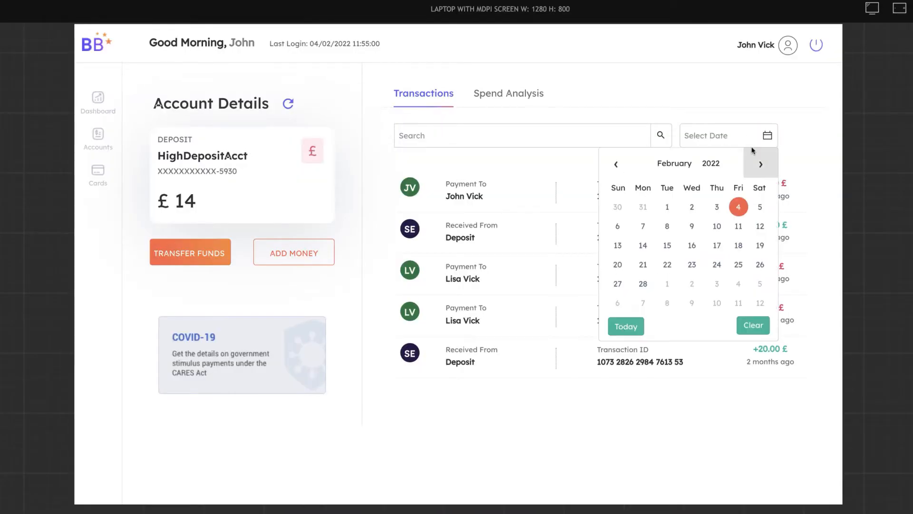
Set fromDate to 1 January 2022 and apply a new theme
{"action": "left_click", "coordinate": [616, 164]}
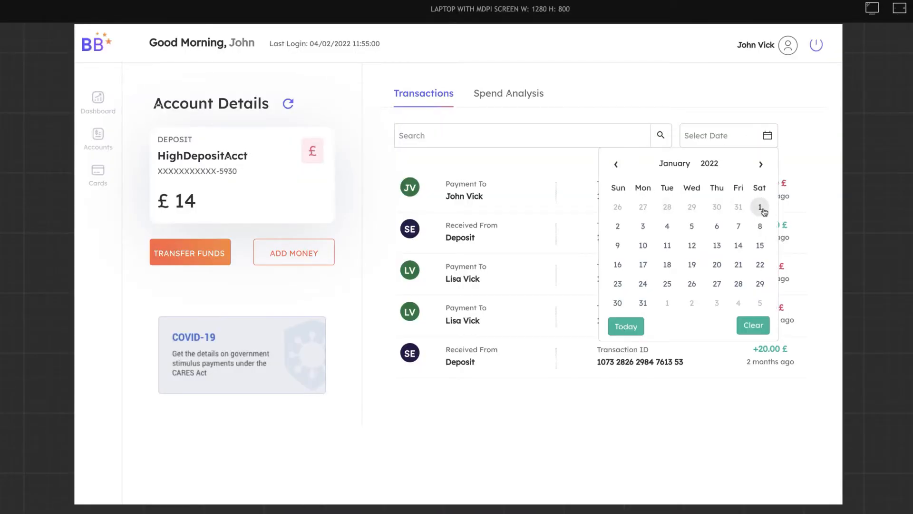
{"action": "left_click", "coordinate": [97, 175]}
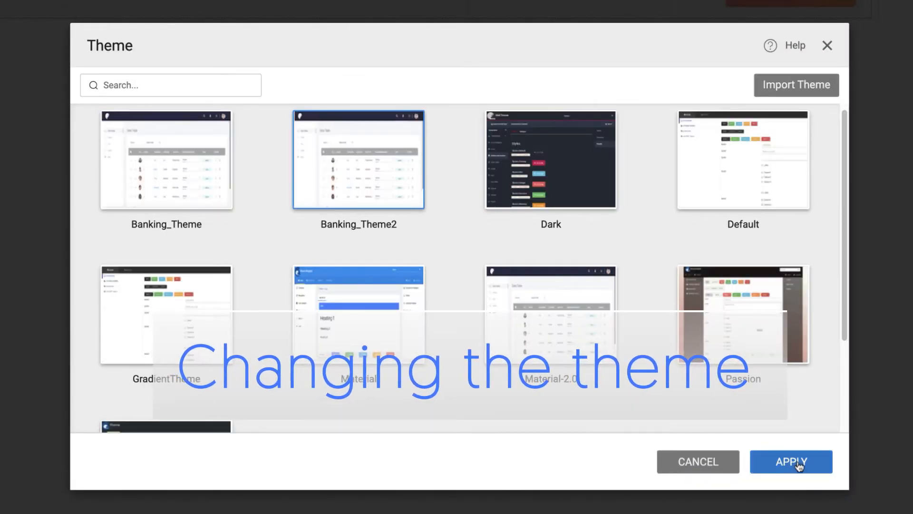
{"action": "left_click", "coordinate": [790, 461]}
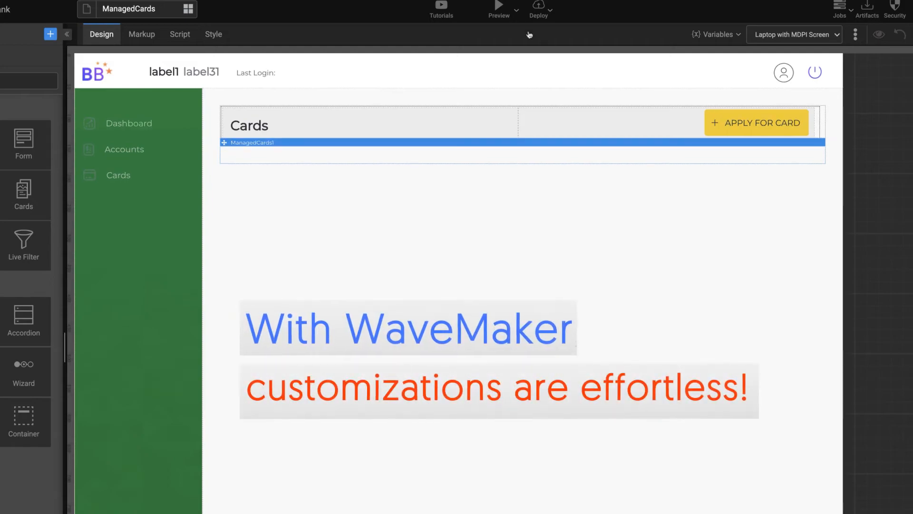
{"action": "left_click", "coordinate": [499, 7]}
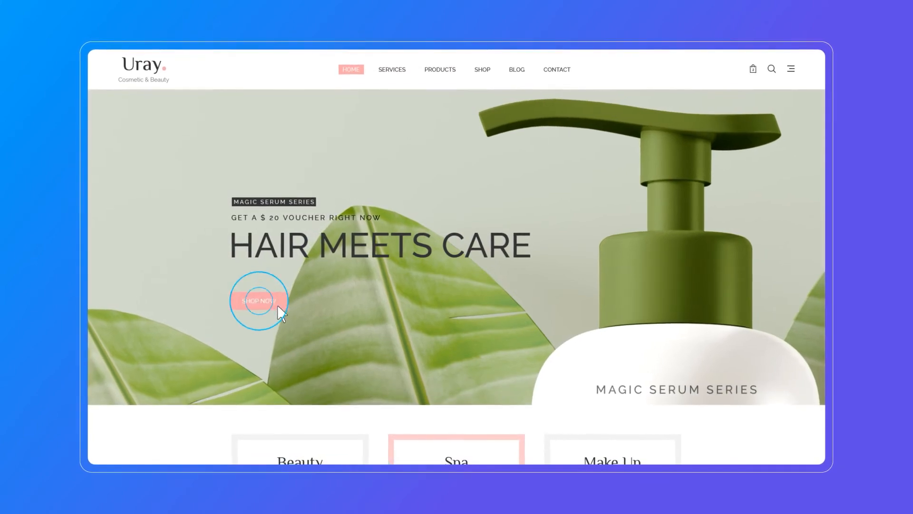
Start shopping from the Uray home page, check out, and place the $680 order
{"action": "left_click", "coordinate": [259, 302]}
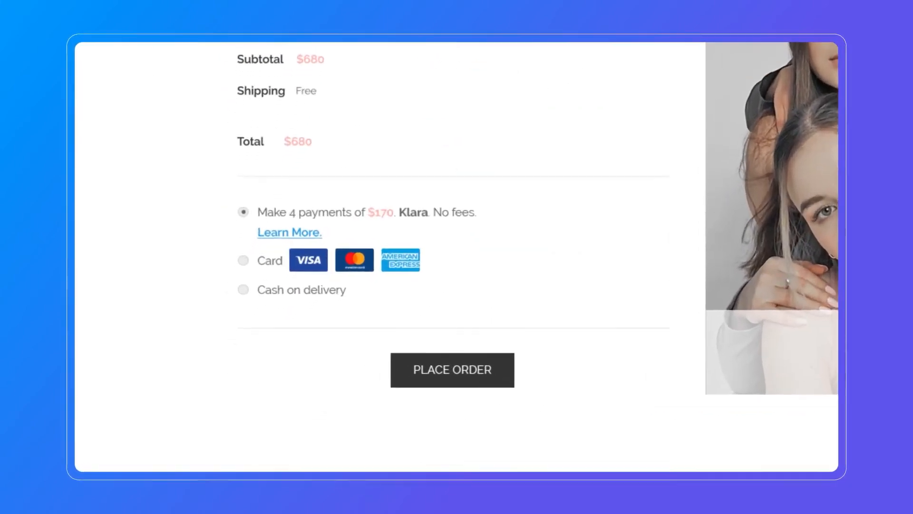
{"action": "left_click", "coordinate": [452, 369]}
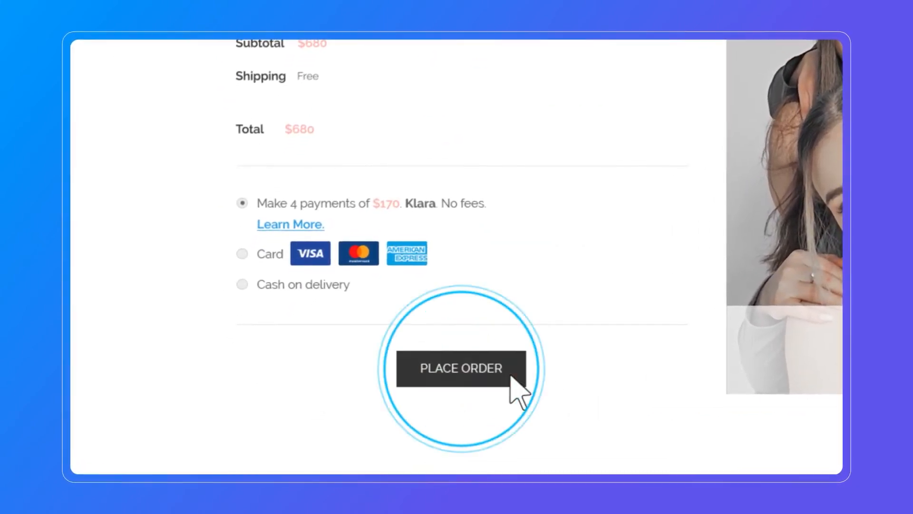
{"action": "left_click", "coordinate": [461, 368]}
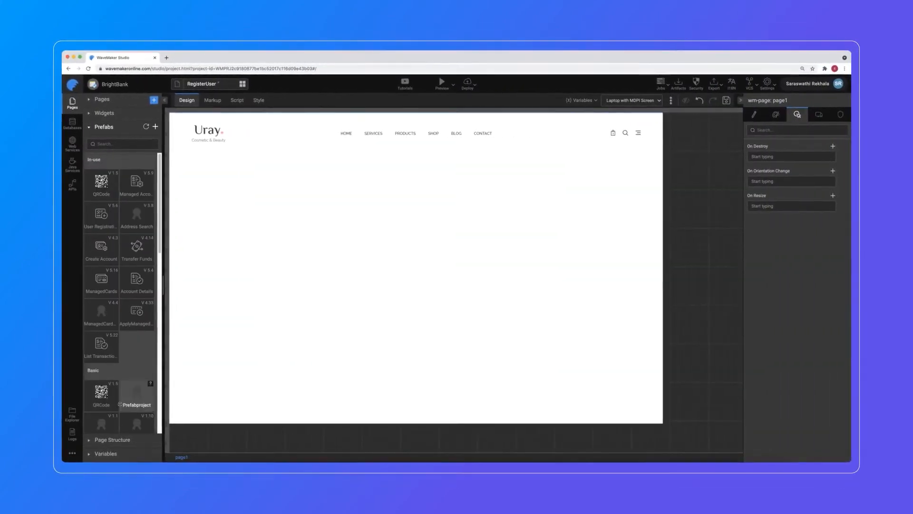
Drag the User Registration prefab from the Prefabs panel onto the Uray page canvas
{"action": "left_click_drag", "start_coordinate": [100, 213], "coordinate": [333, 176]}
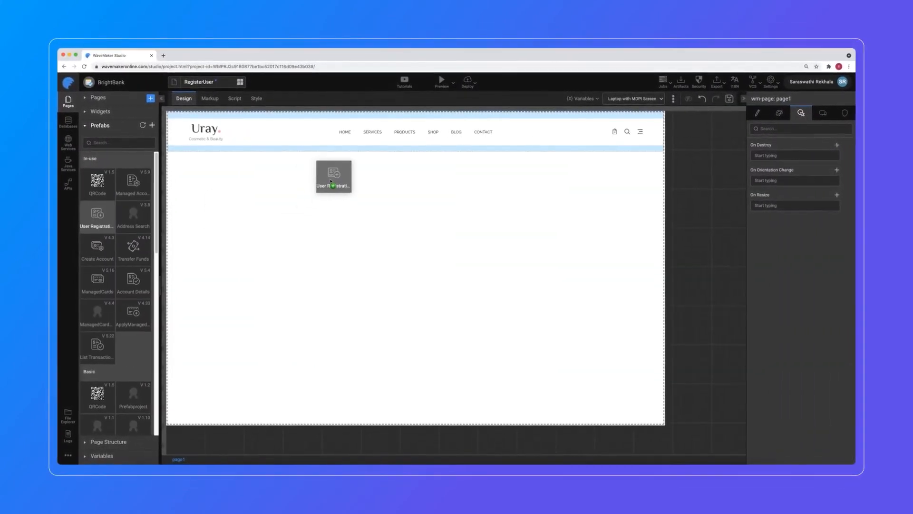